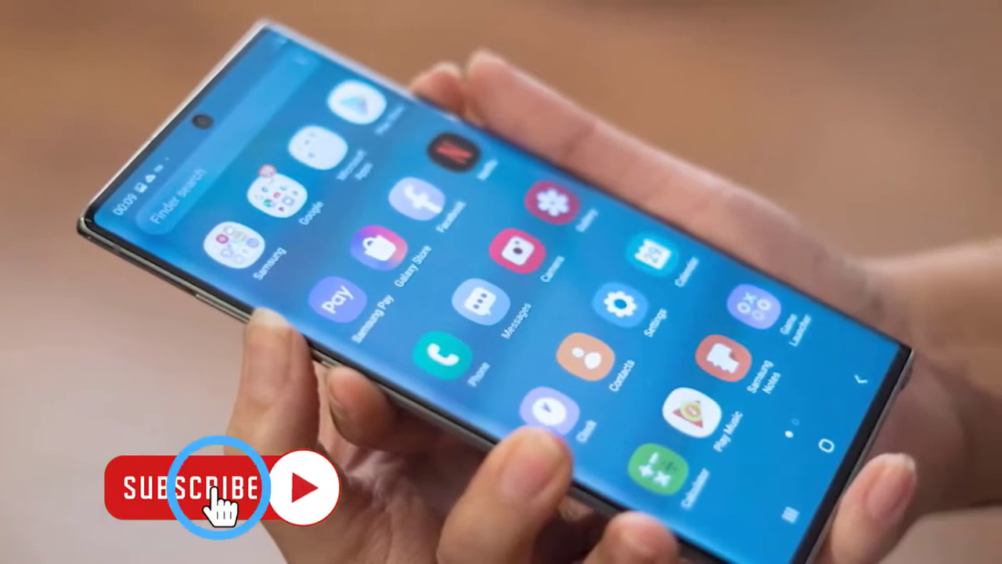
# Force the phone to restart from the Samsung power menu.
pyautogui.click(207, 485)
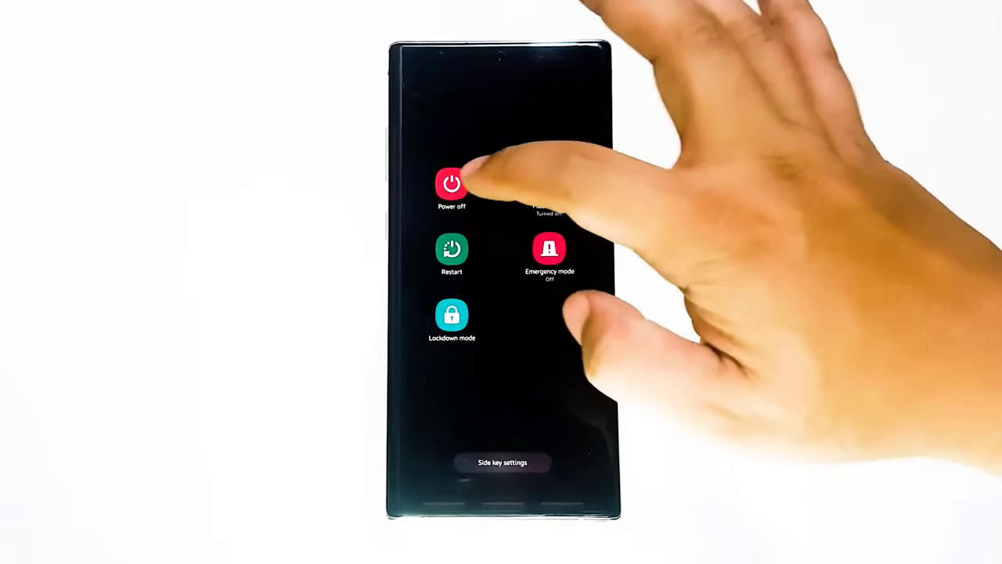
pyautogui.click(452, 251)
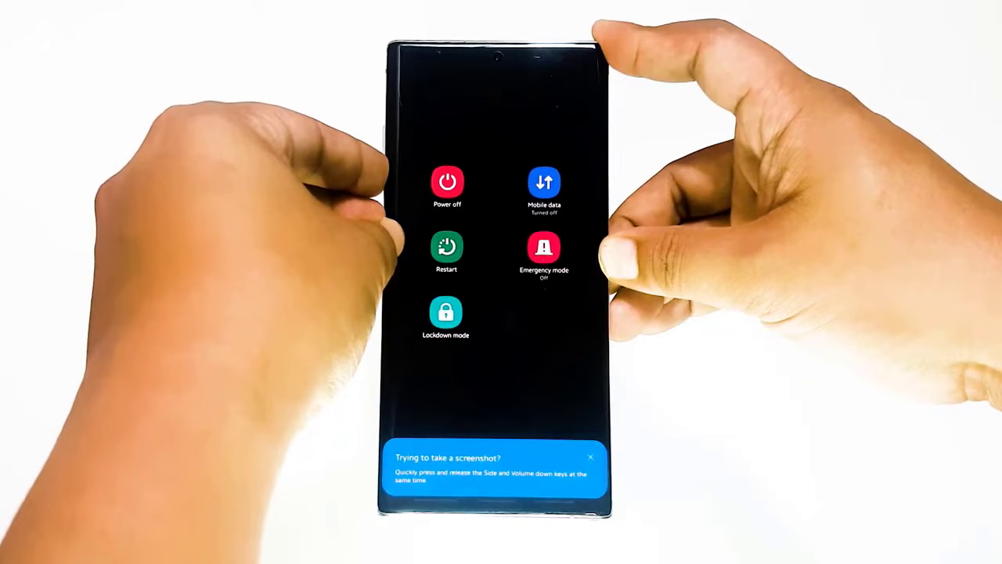
pyautogui.click(446, 246)
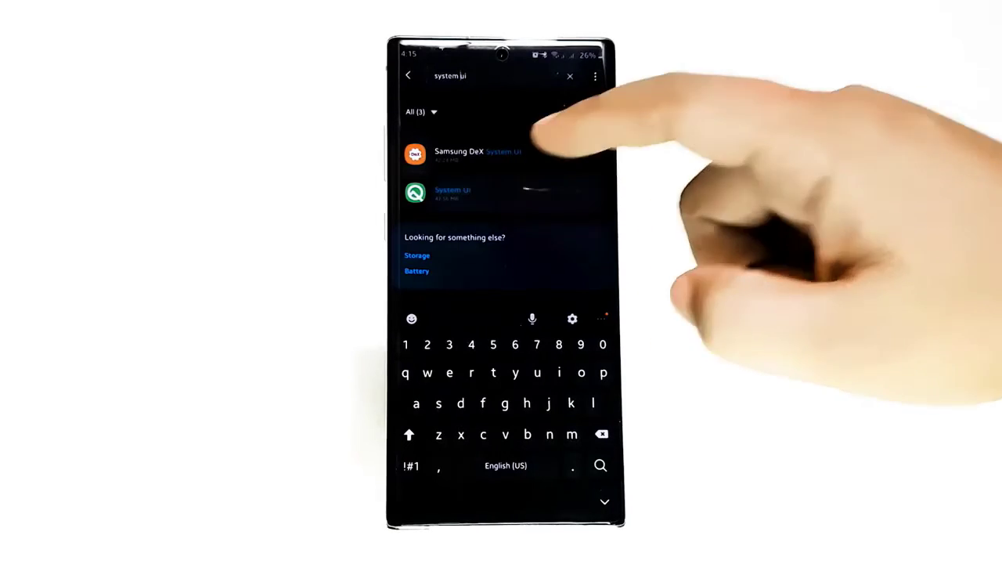
# Open System UI's App info page from the 'system ui' search results.
pyautogui.click(452, 192)
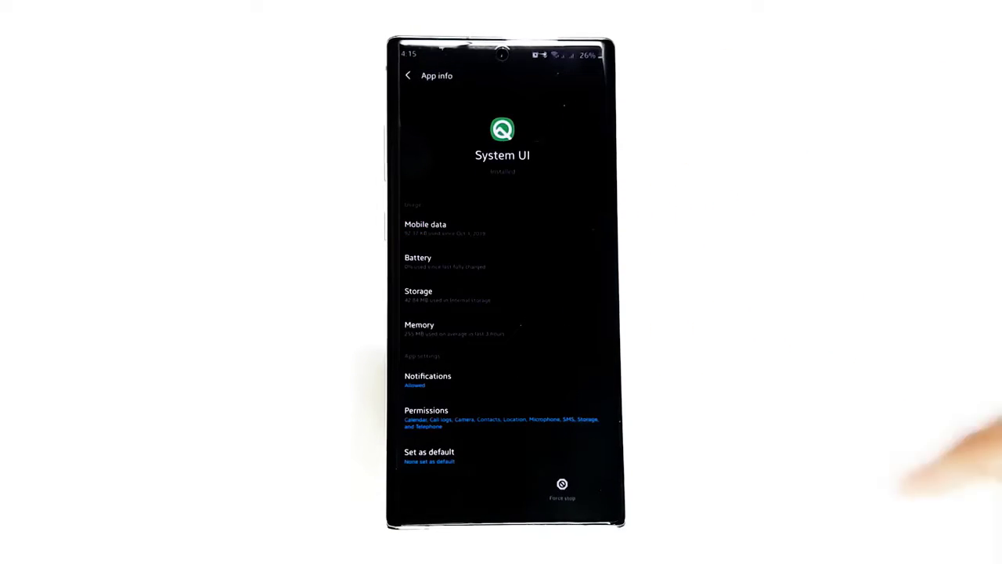
pyautogui.click(562, 484)
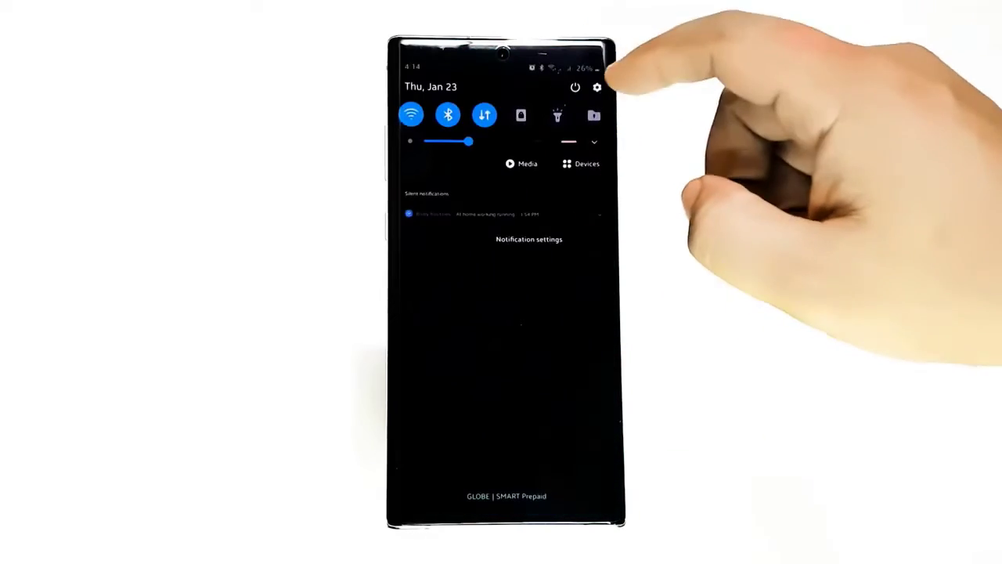
# Clear System UI's cached data from its Storage page in Settings.
pyautogui.click(596, 87)
pyautogui.write('system ui')
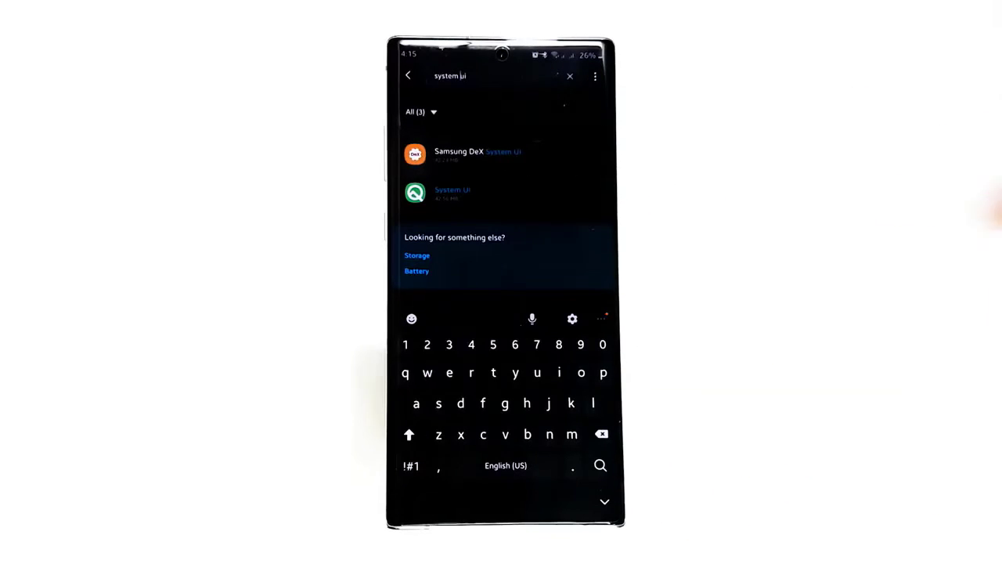
pyautogui.click(452, 193)
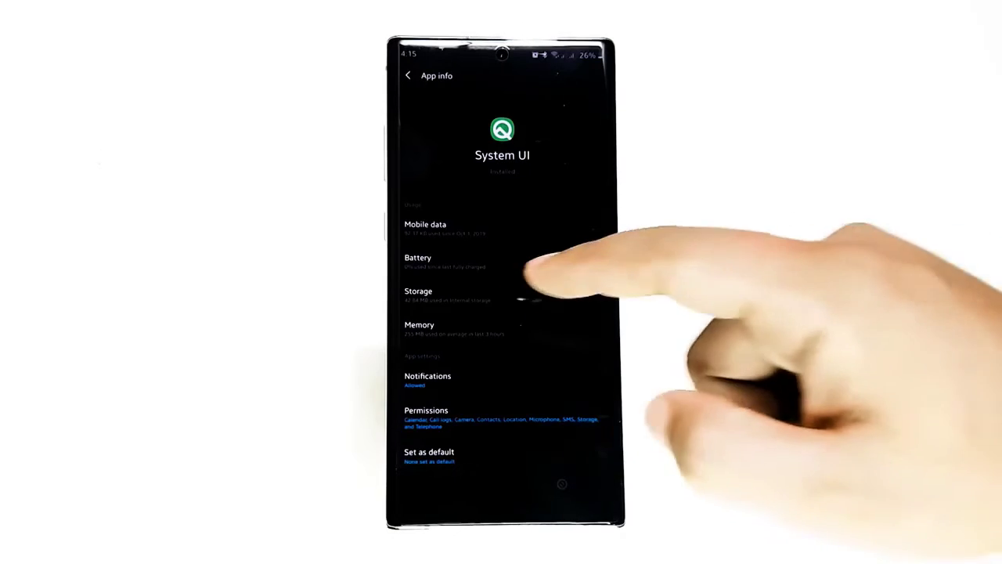
pyautogui.click(418, 295)
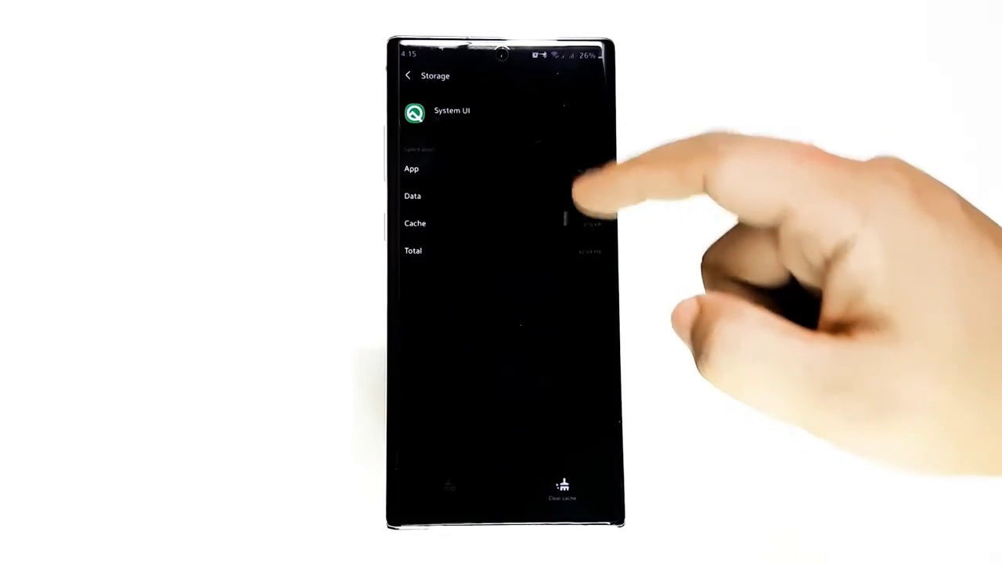
pyautogui.click(563, 481)
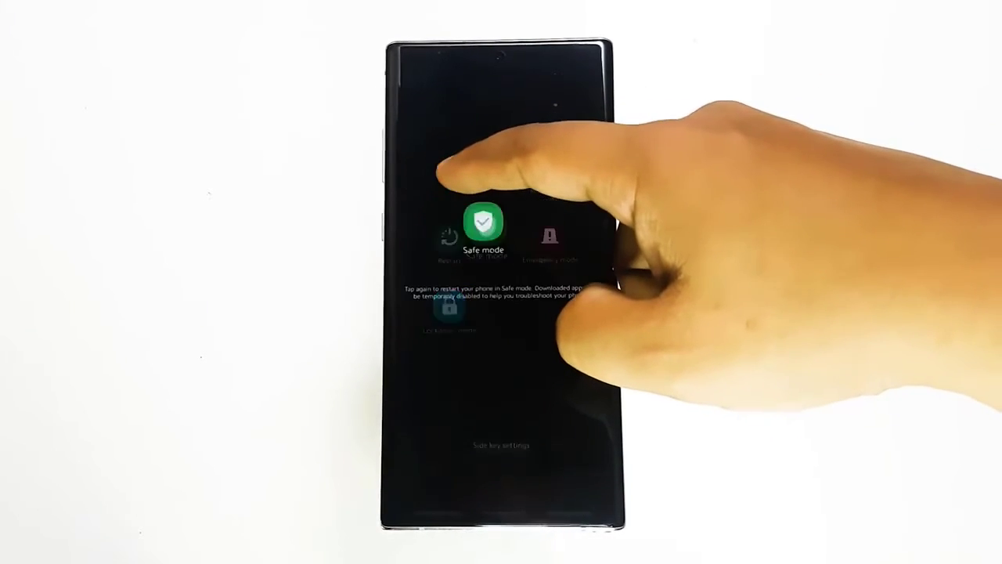
# Restart the phone into Safe mode using the held Power off option.
pyautogui.click(483, 222)
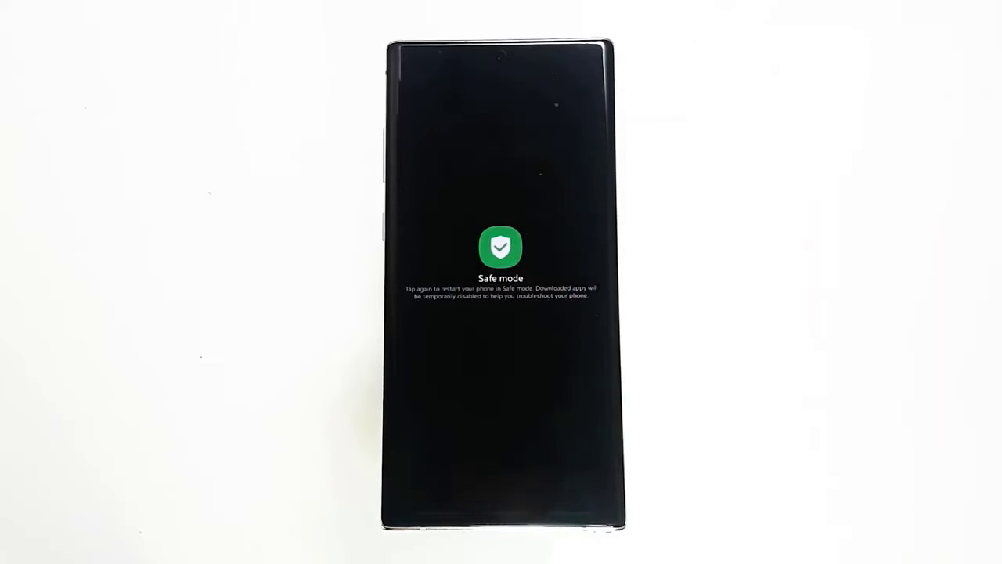
pyautogui.click(500, 250)
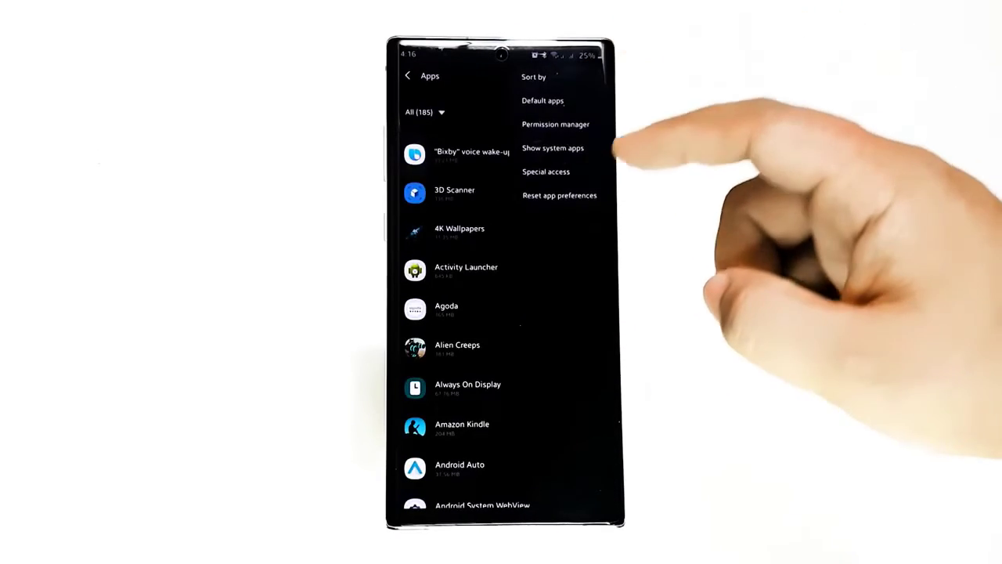
# Reset all app preferences from the Apps menu and confirm the reset.
pyautogui.click(559, 195)
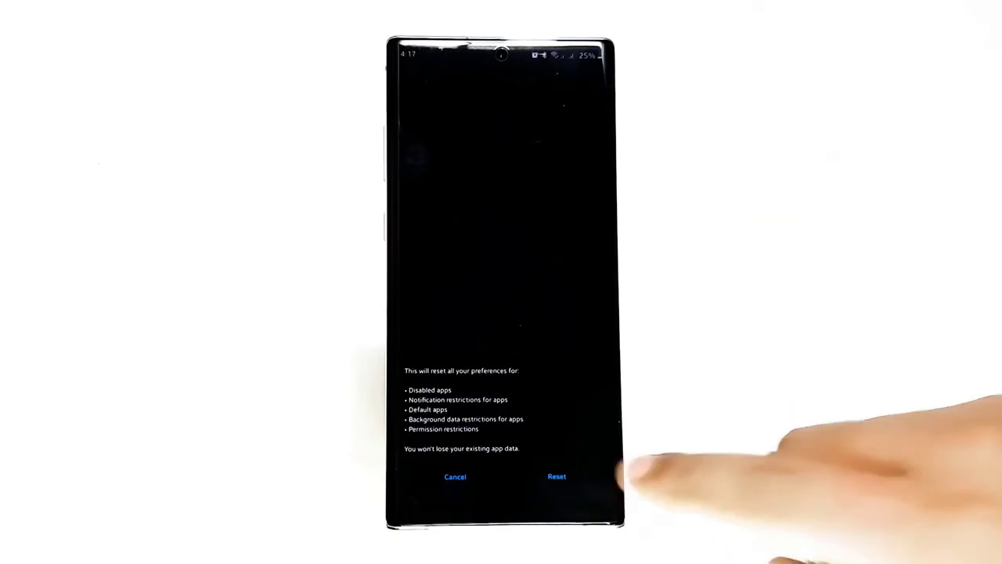
pyautogui.click(557, 476)
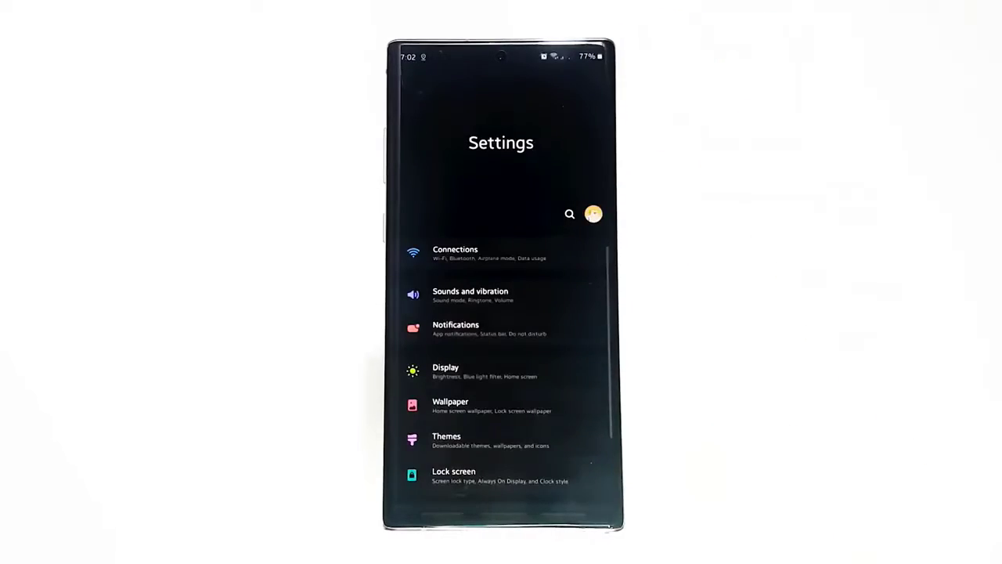
# Run Factory data reset under General management > Reset, confirming Delete all.
pyautogui.scroll(-3)
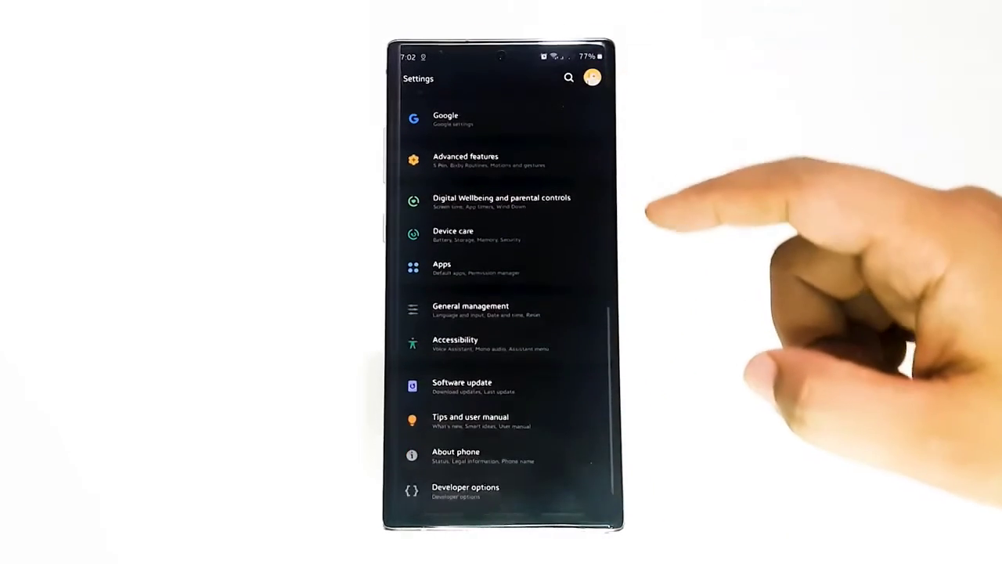
pyautogui.click(471, 309)
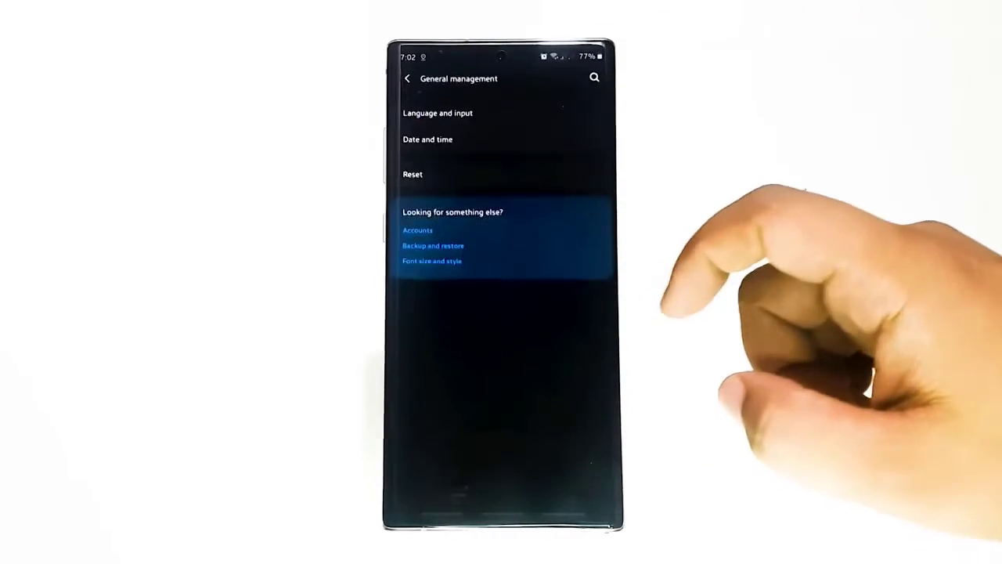
pyautogui.click(412, 173)
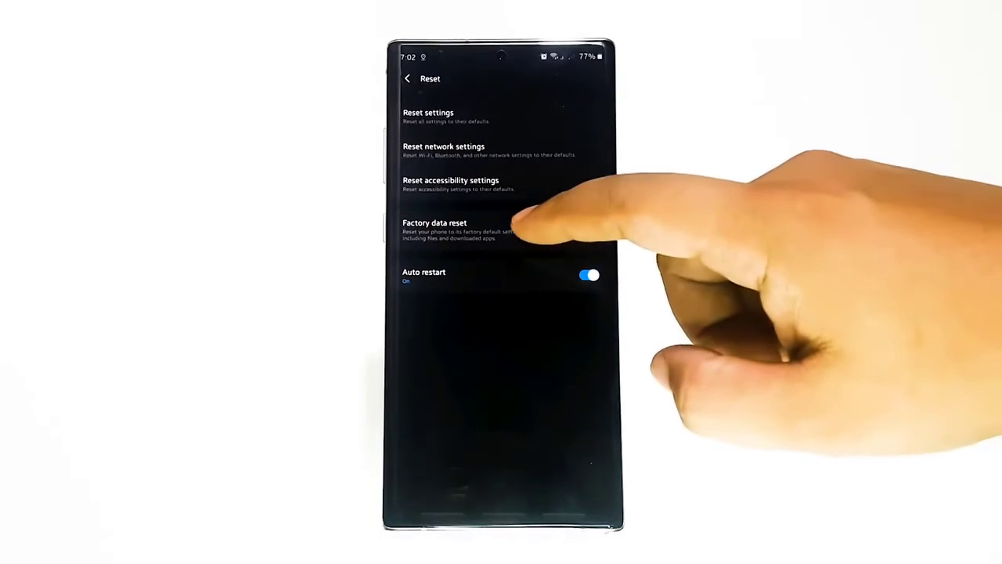
pyautogui.click(435, 227)
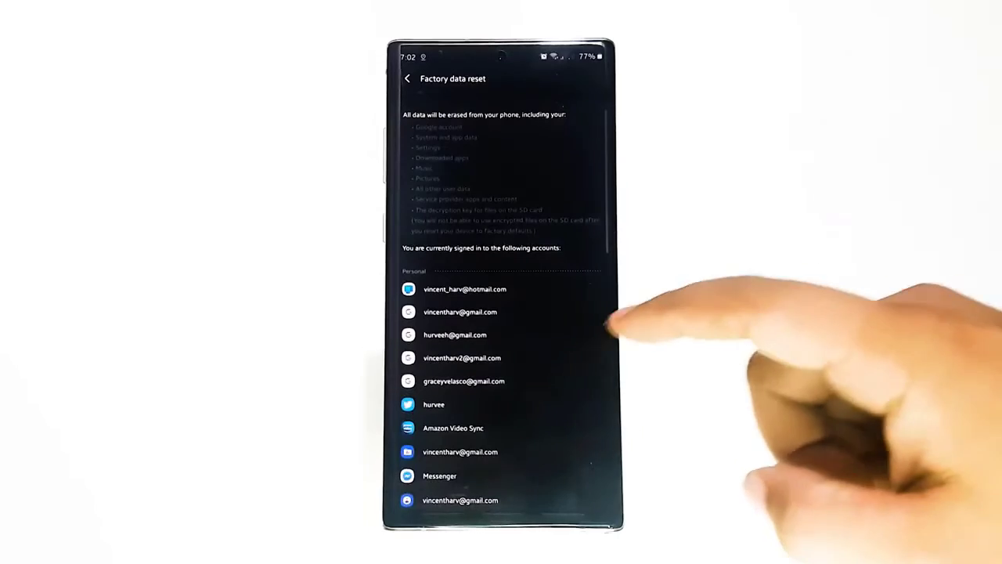
pyautogui.scroll(-3)
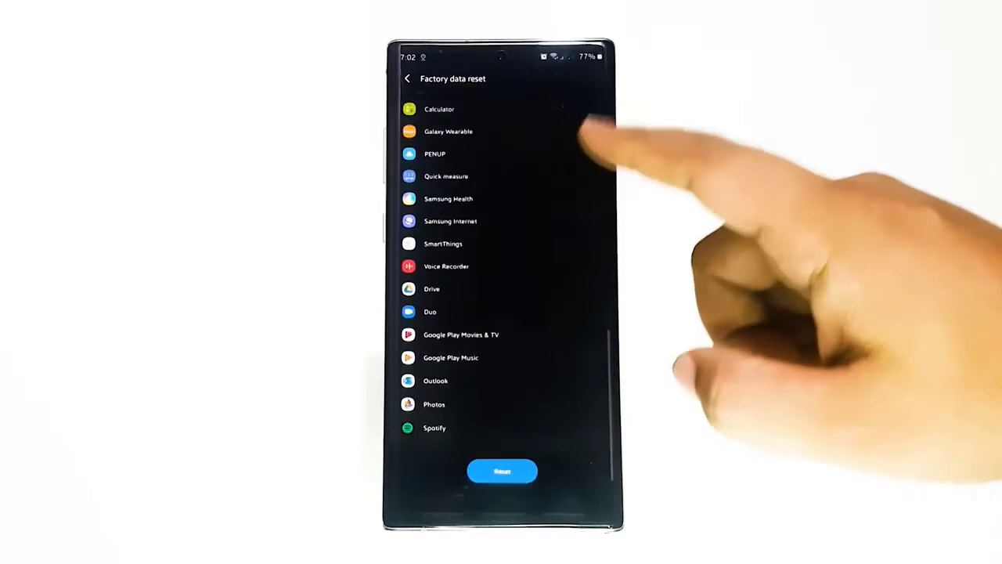
pyautogui.click(502, 471)
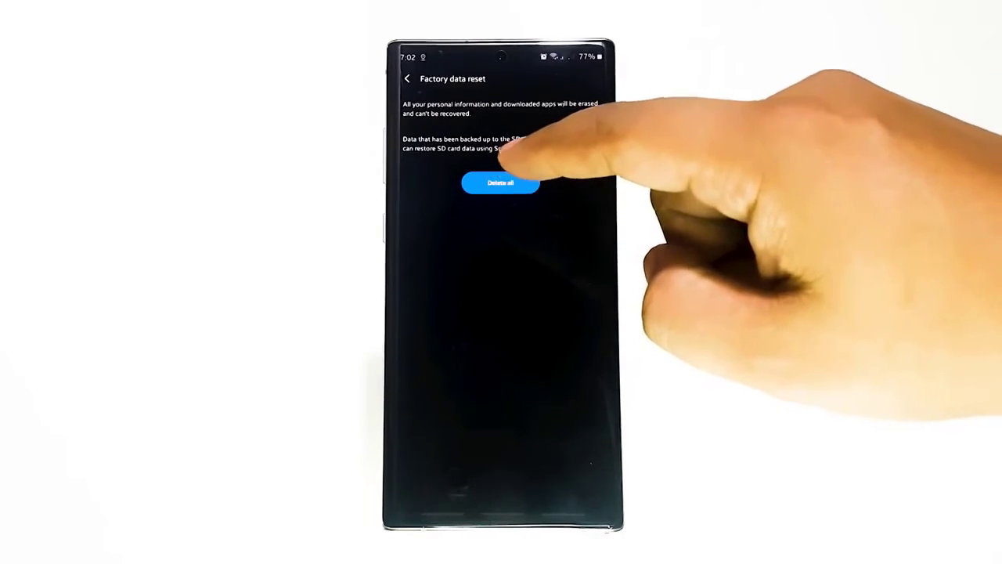
pyautogui.click(501, 183)
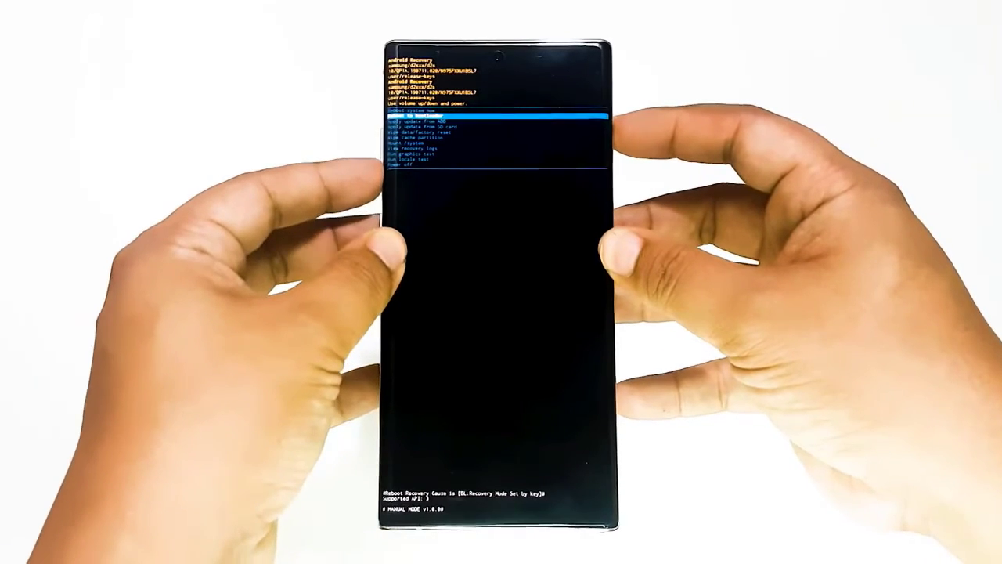
# Move down the Android Recovery menu past reboot and update-from-ADB.
pyautogui.press('VolumeDown')
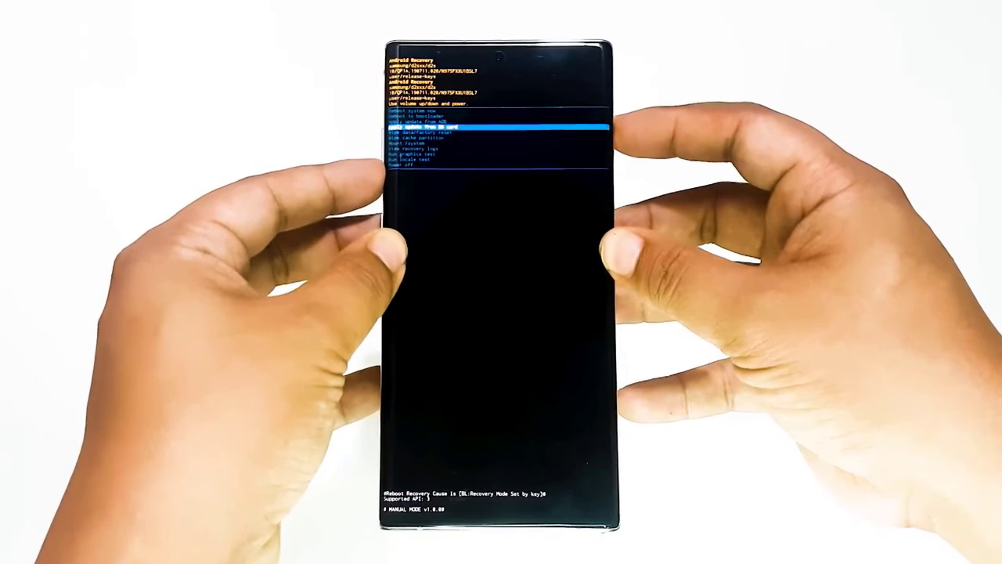